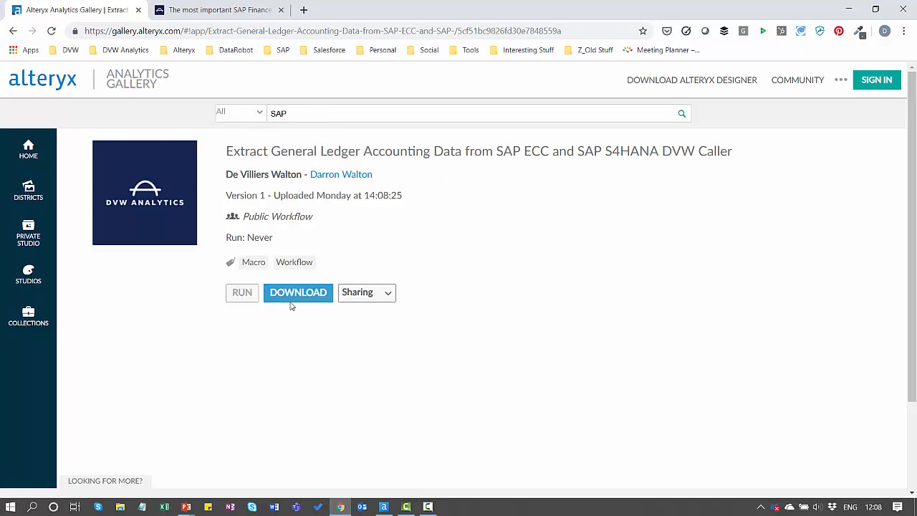
mouse_move(279, 353)
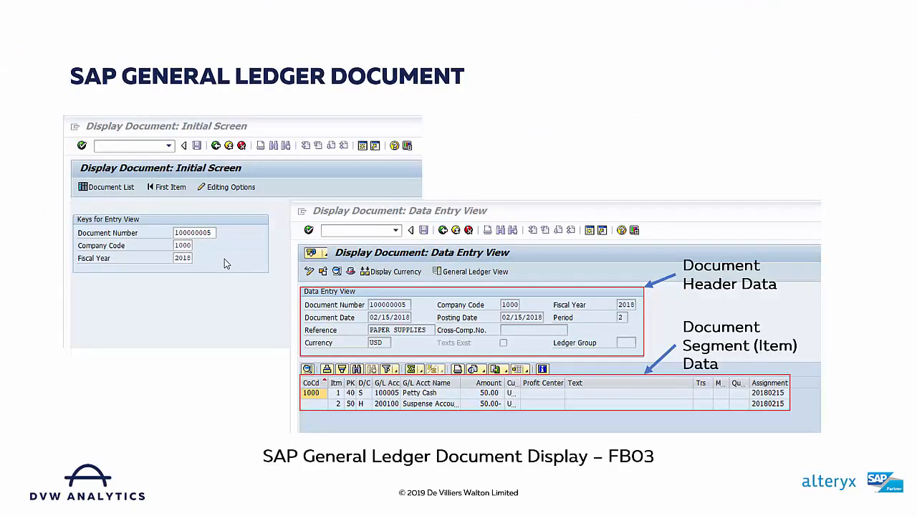
Step: Advance to the 'Big Two' SAP Financial Accounting Tables slide on BKPF and BSEG
key(Right)
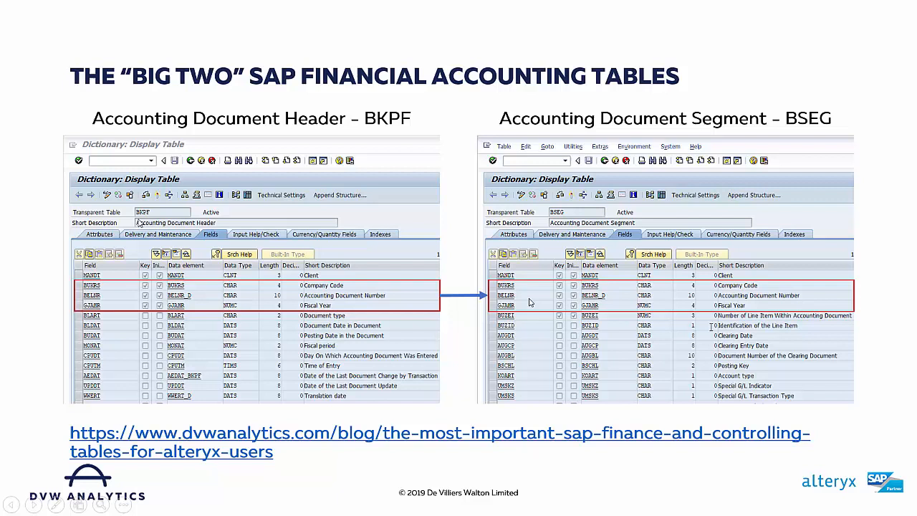
mouse_move(346, 301)
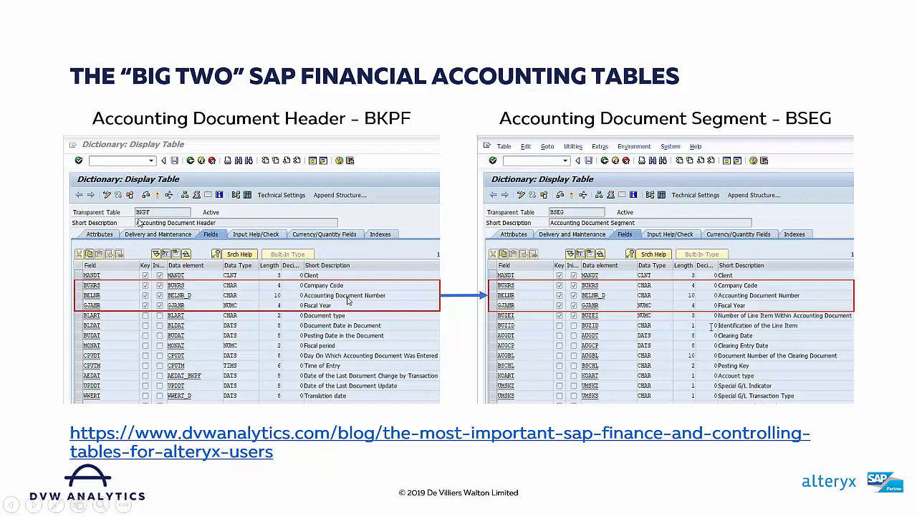
mouse_move(350, 309)
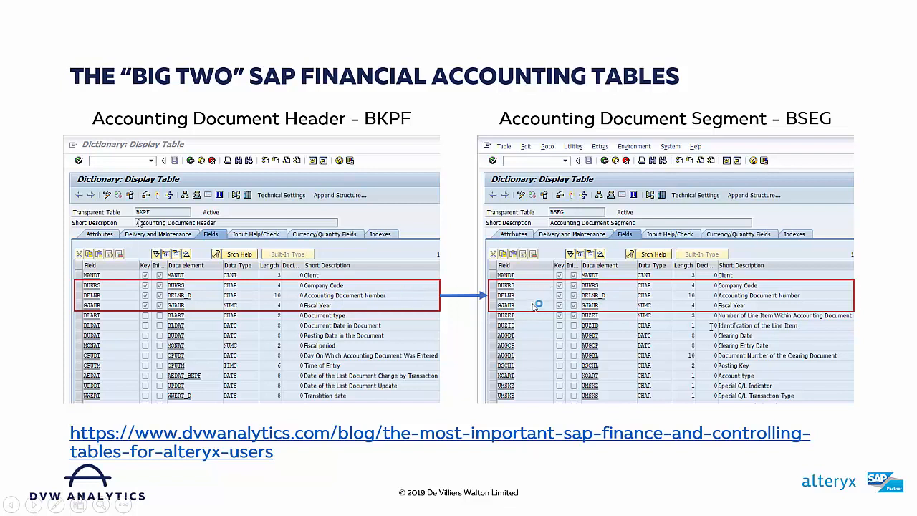
mouse_move(381, 467)
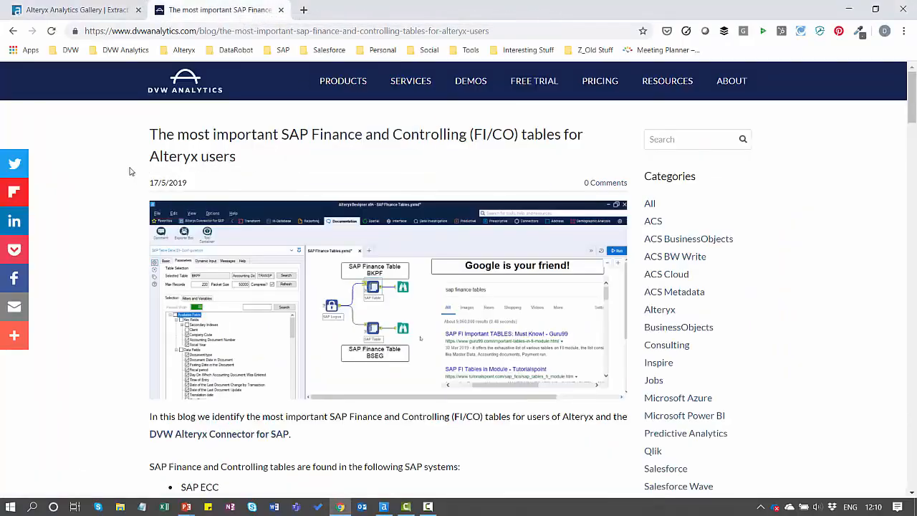
Step: Scroll the DVW Analytics blog post down to its BKPF and BSEG related-tables lists
scroll(down, 3)
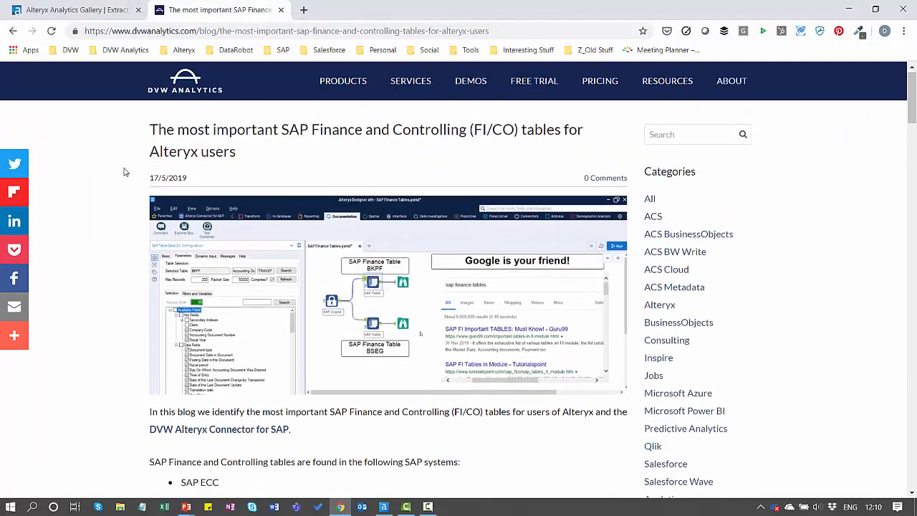
scroll(down, 3)
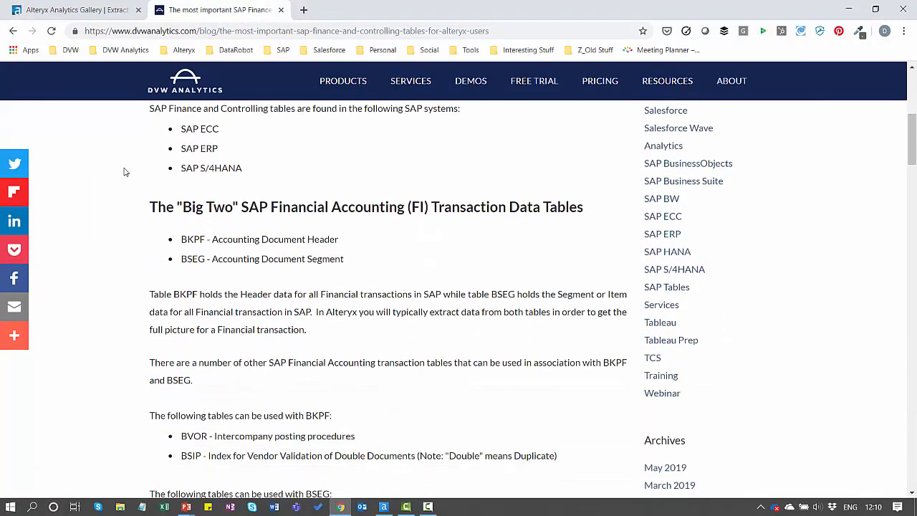
mouse_move(362, 249)
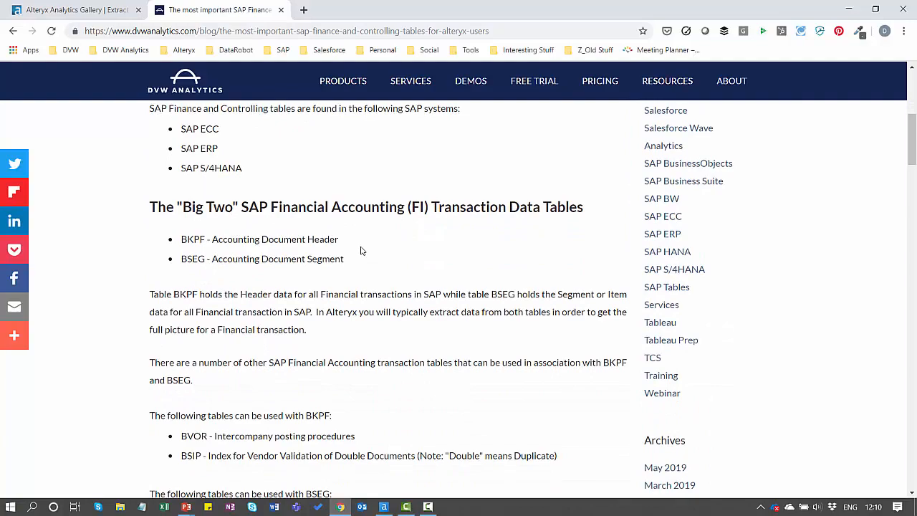
scroll(down, 3)
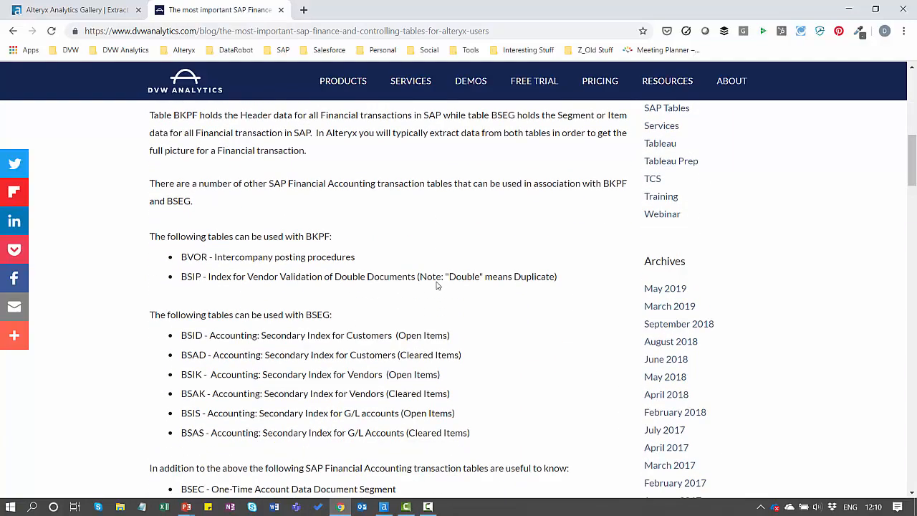
scroll(down, 3)
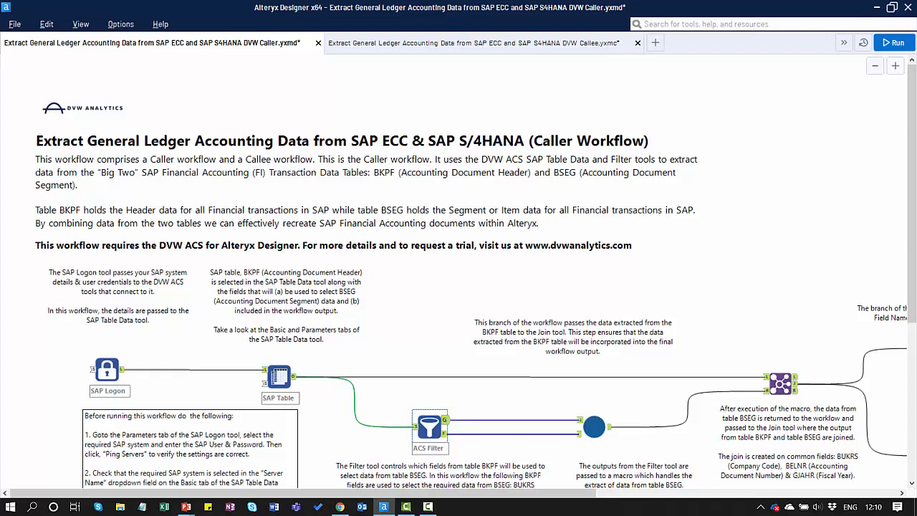
click(466, 43)
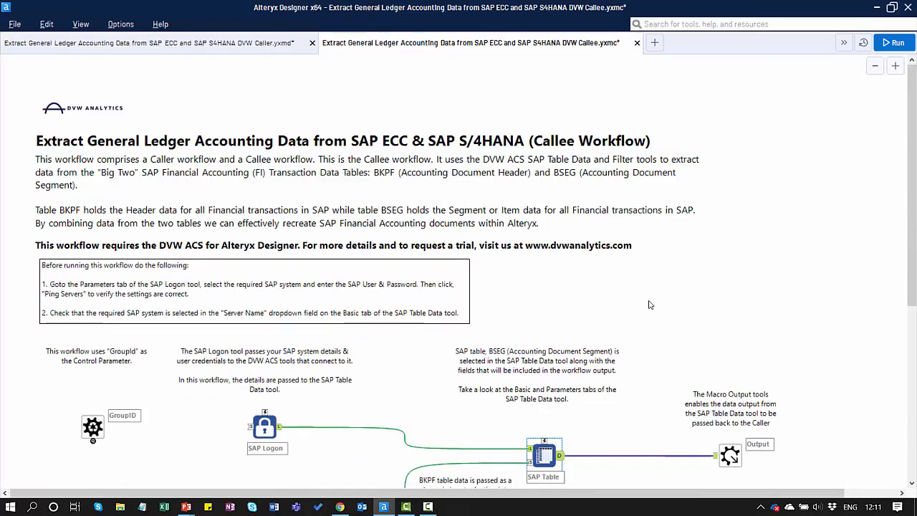
click(143, 43)
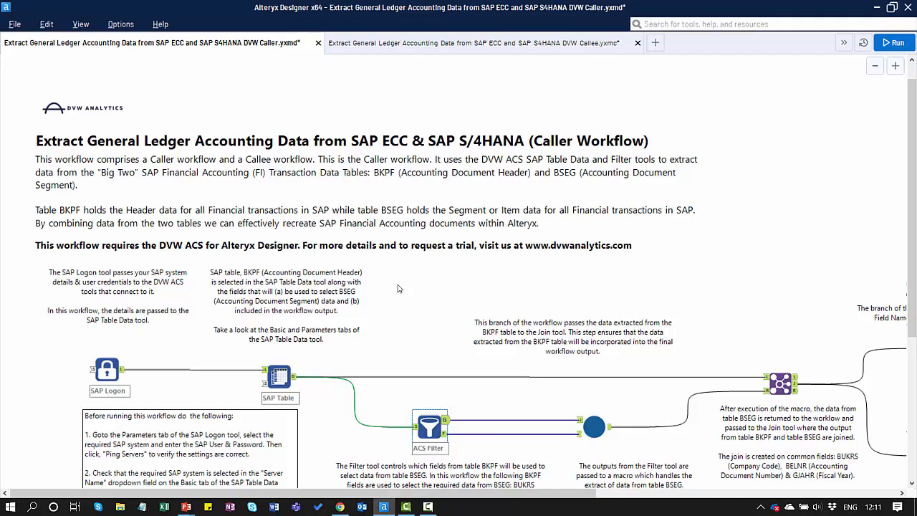
scroll(down, 3)
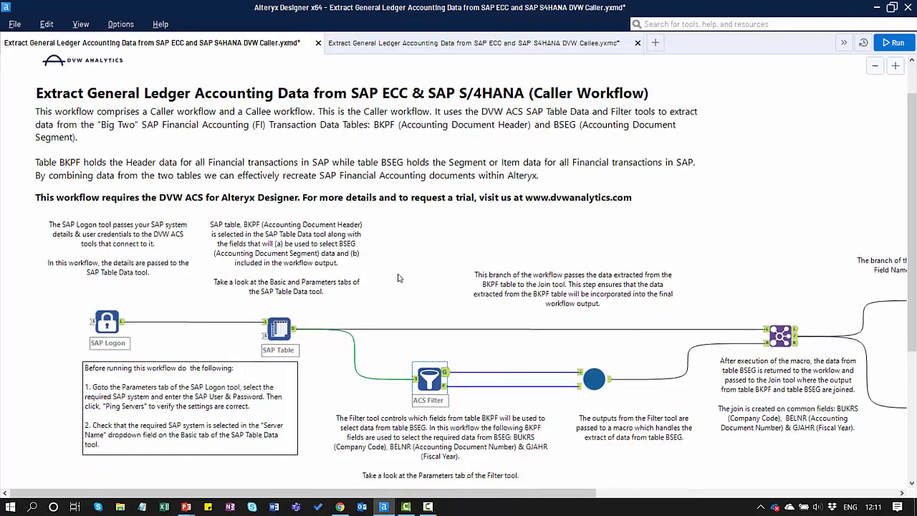
scroll(down, 3)
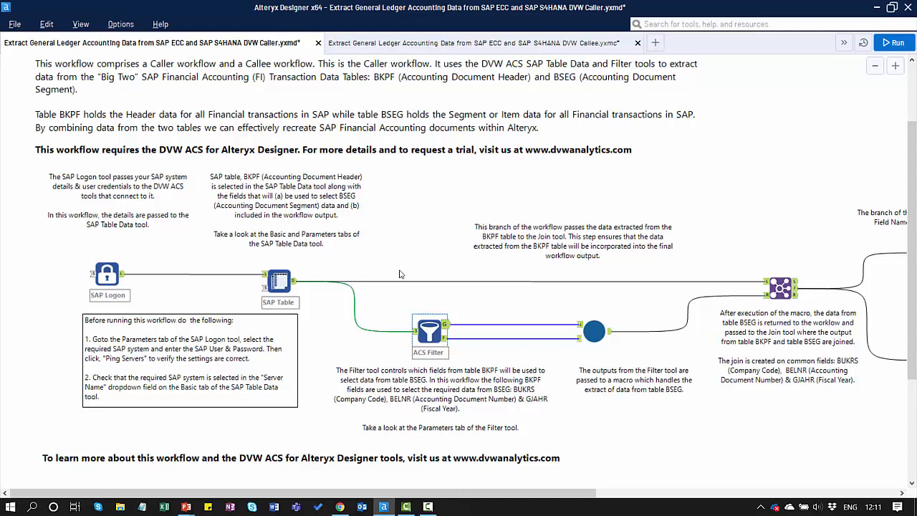
mouse_move(176, 285)
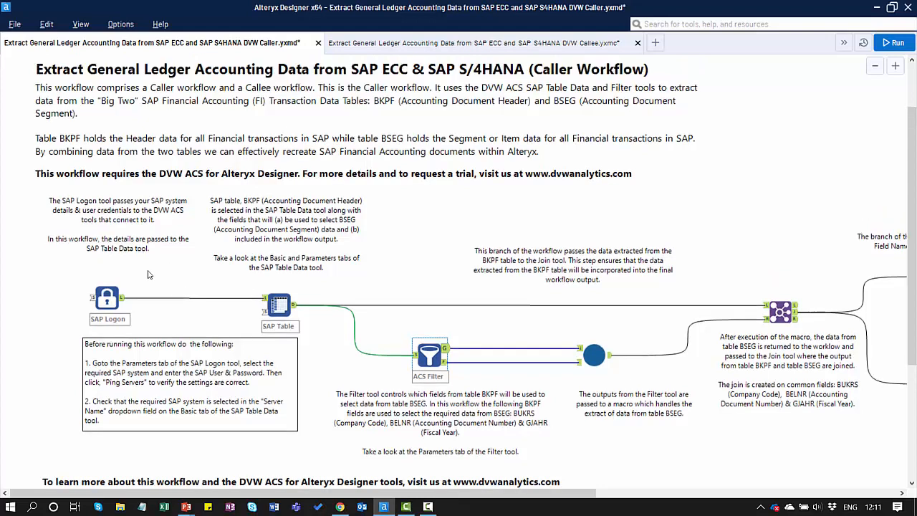
click(108, 297)
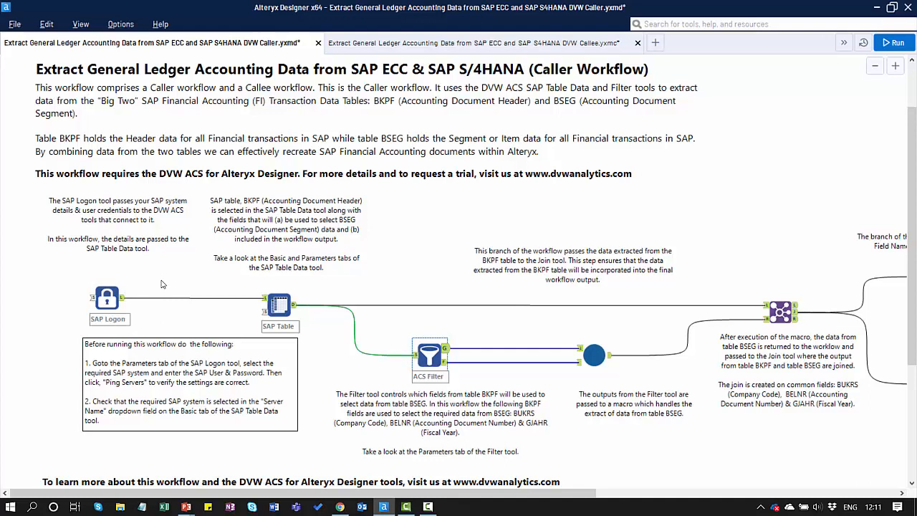
click(108, 297)
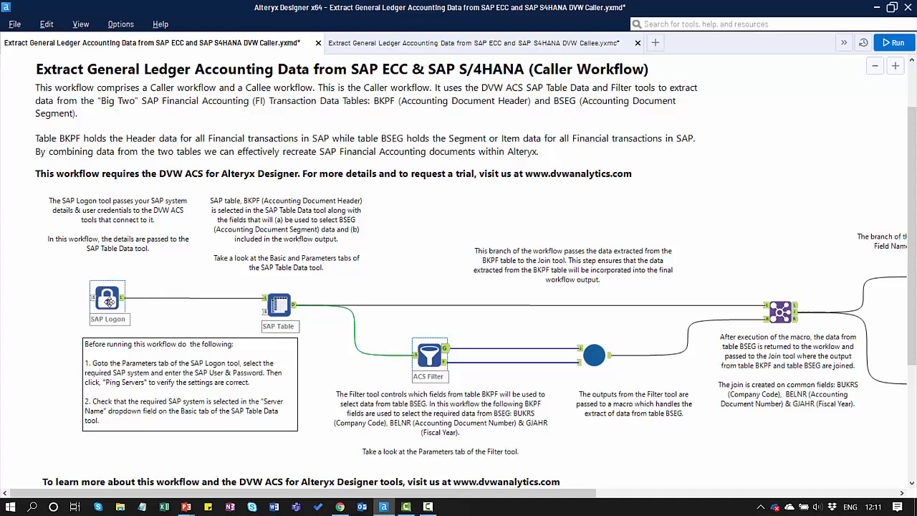
mouse_move(106, 297)
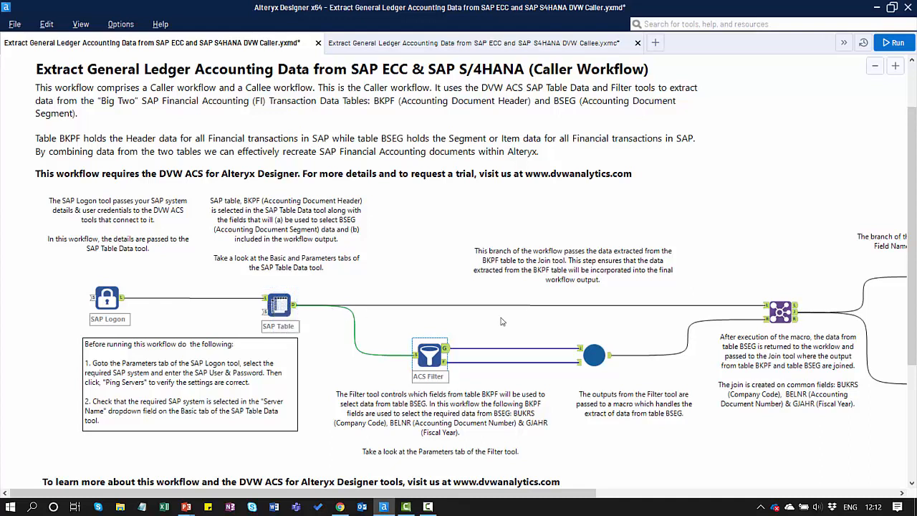
click(780, 311)
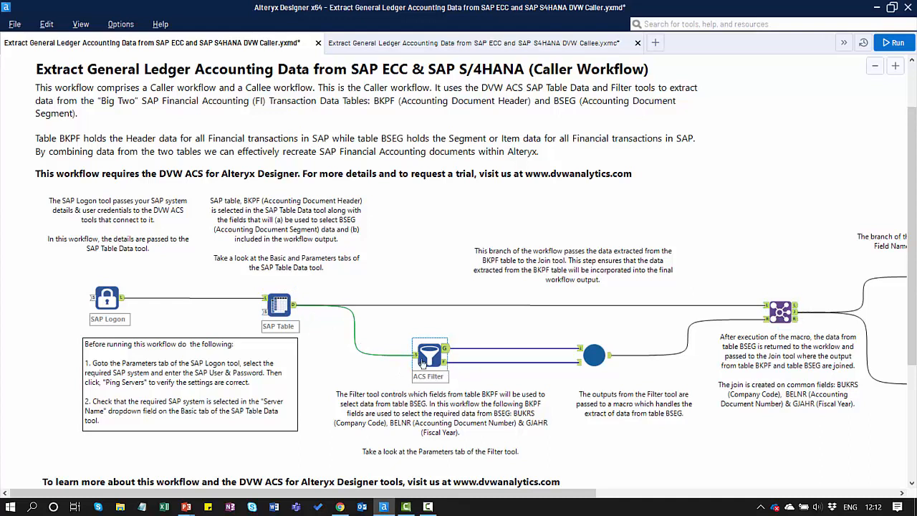
mouse_move(430, 355)
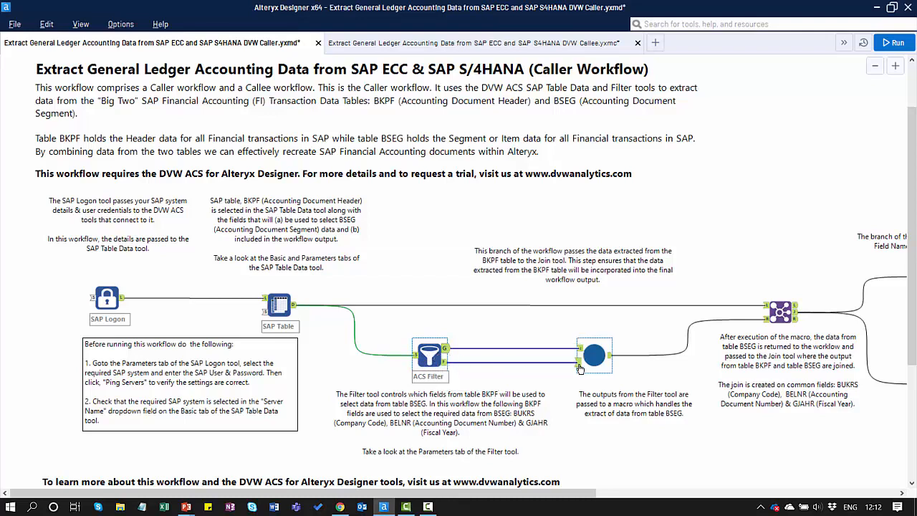
mouse_move(594, 354)
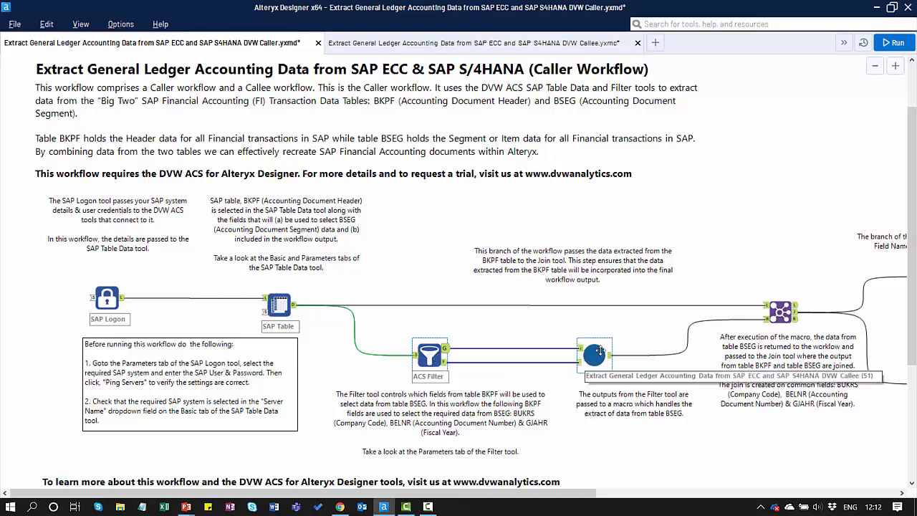
Step: Switch to the Callee workflow (.yxmc) with its SAP Logon, SAP Table and output tools
click(473, 43)
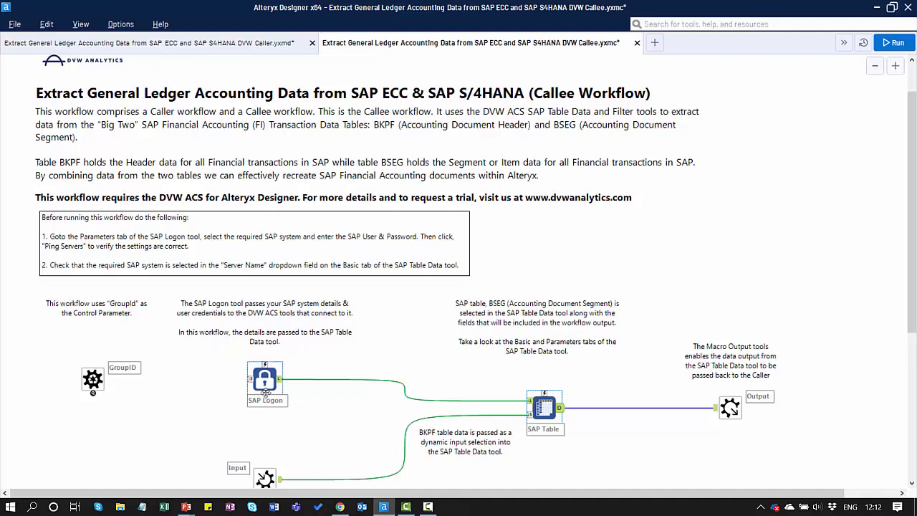
mouse_move(263, 385)
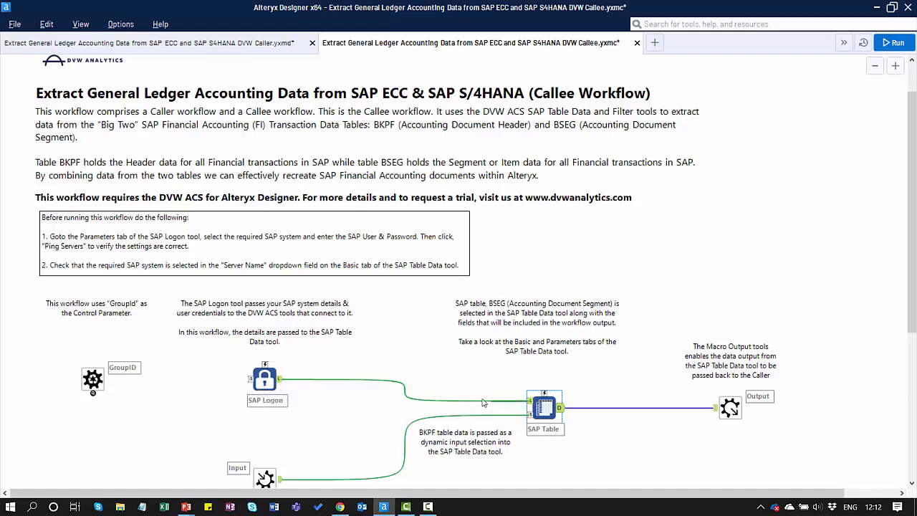
mouse_move(545, 407)
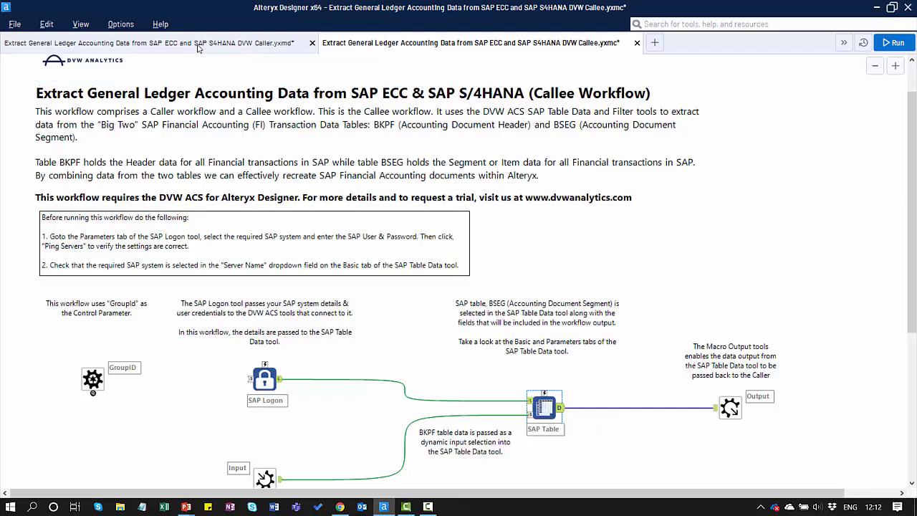
click(151, 43)
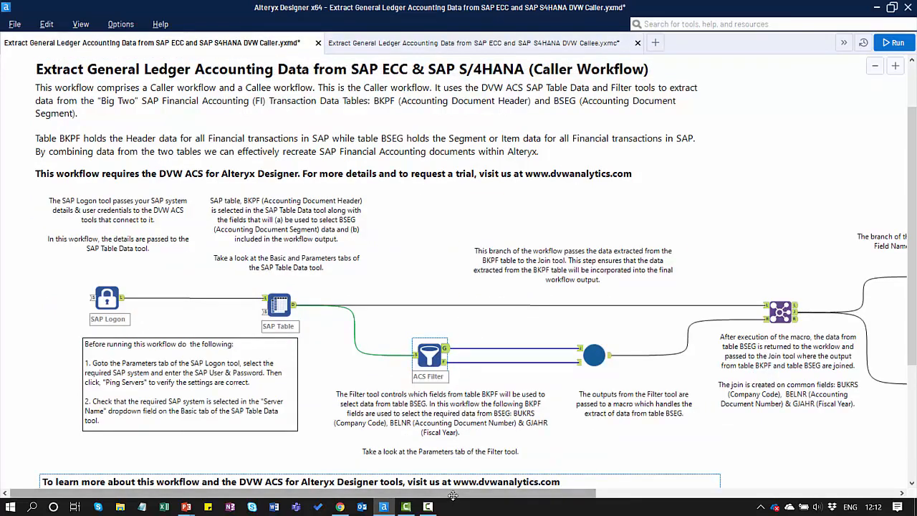
scroll(right, 3)
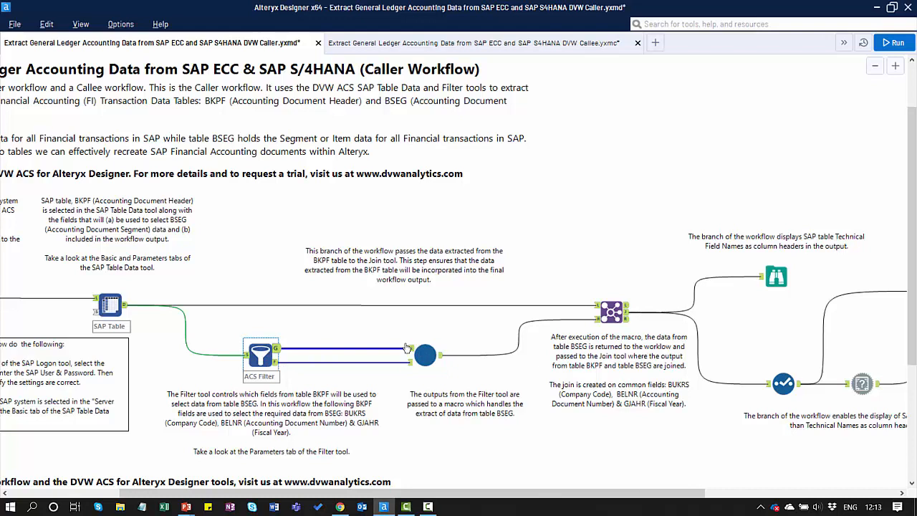
click(424, 355)
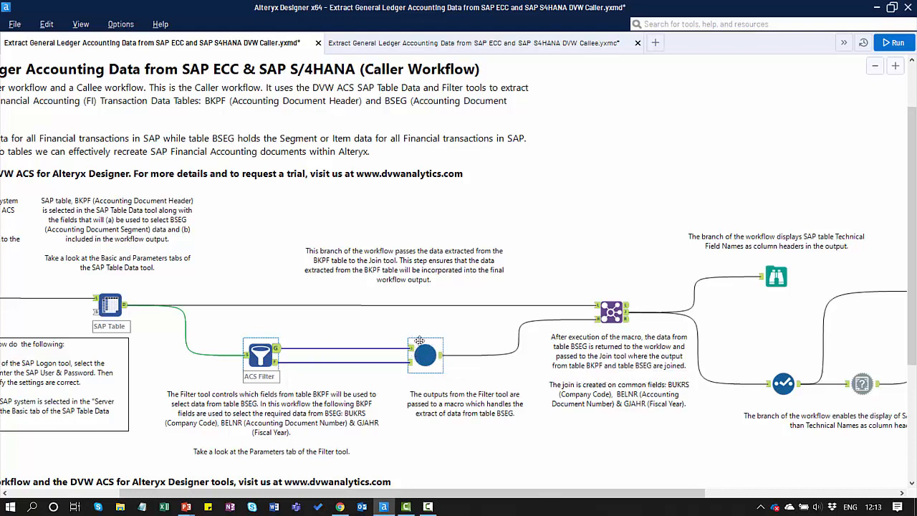
mouse_move(424, 355)
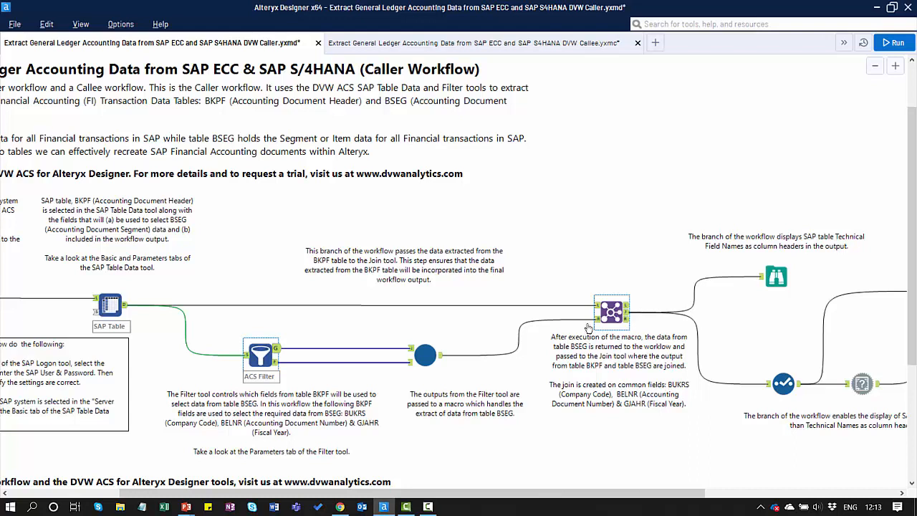
scroll(right, 3)
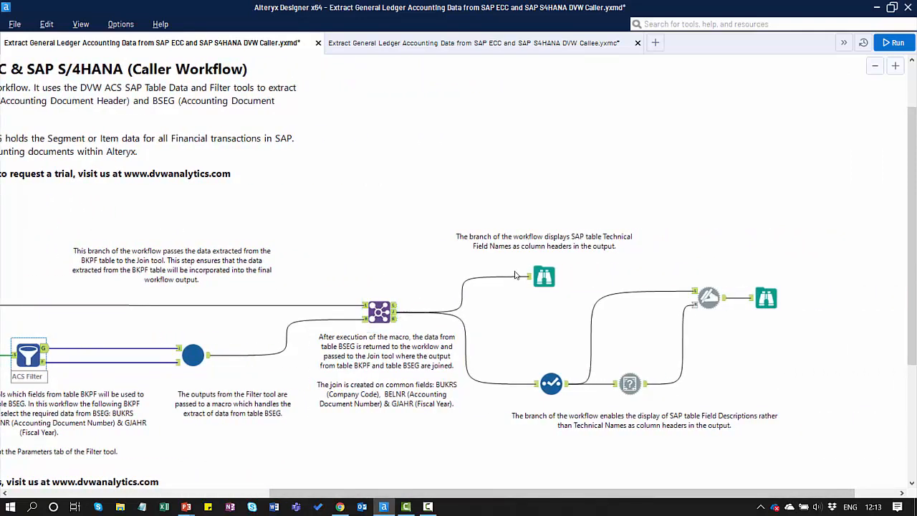
click(545, 277)
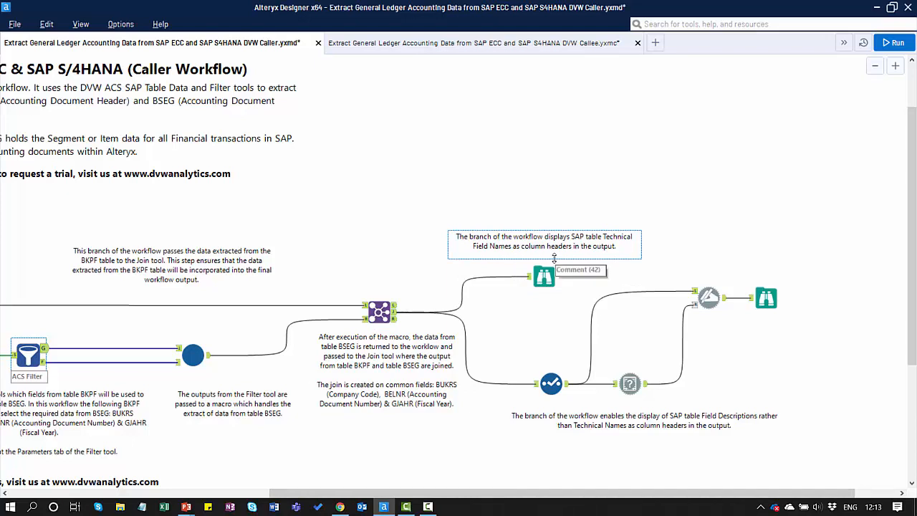
mouse_move(564, 271)
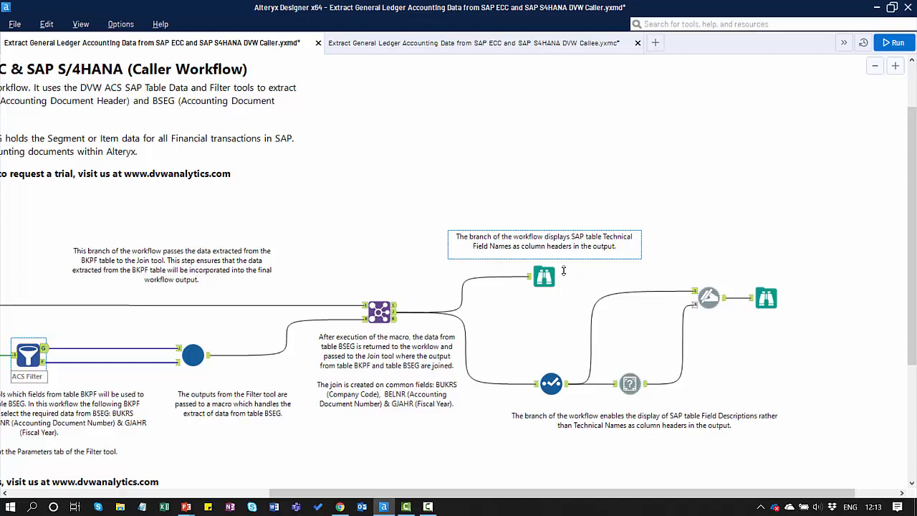
mouse_move(553, 407)
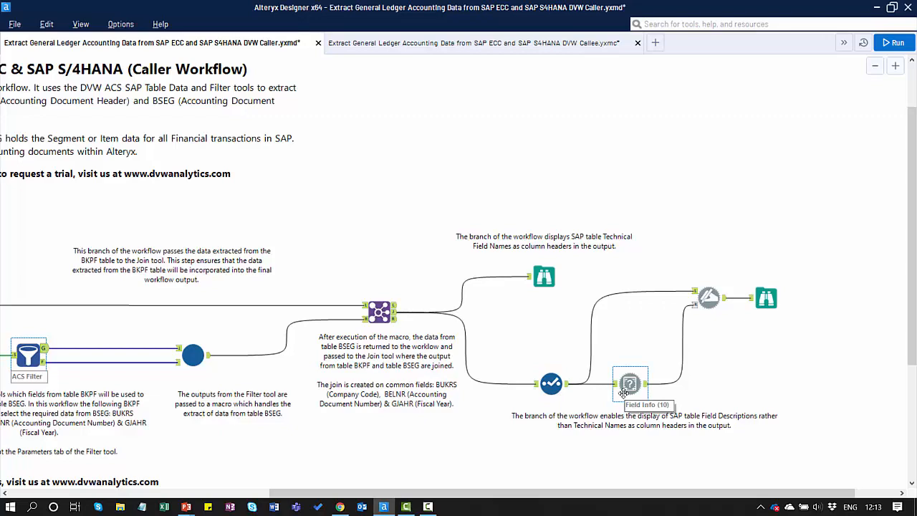
mouse_move(630, 384)
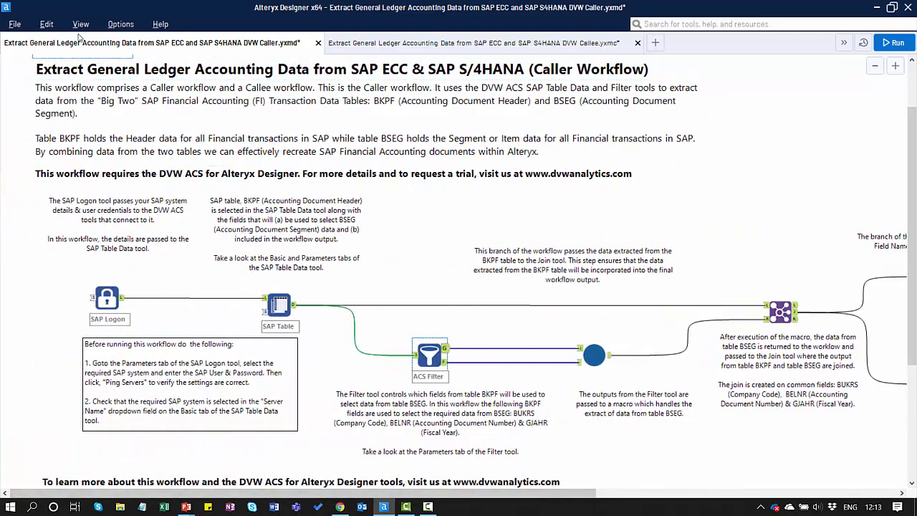
Step: Show the tool palette and review the SAP Logon tool's HS4 - SAP S/4 HANA 1709 connection settings
click(80, 23)
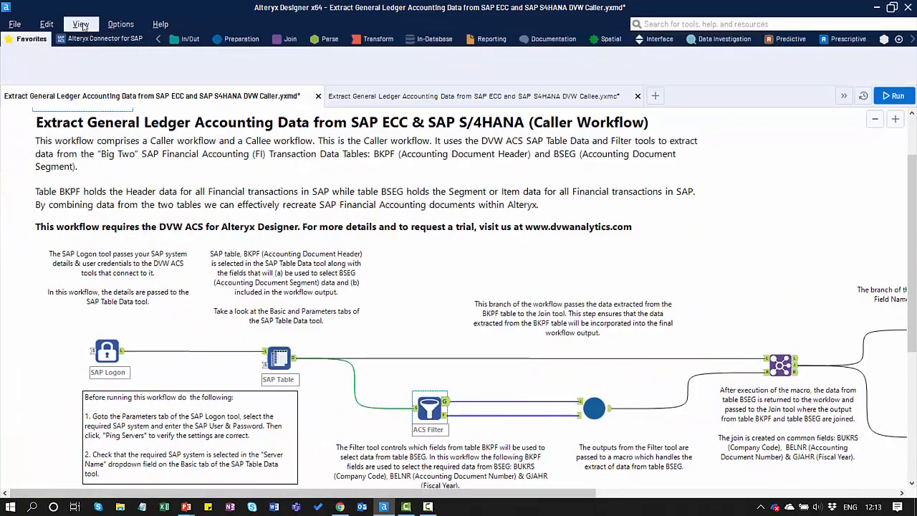
click(430, 408)
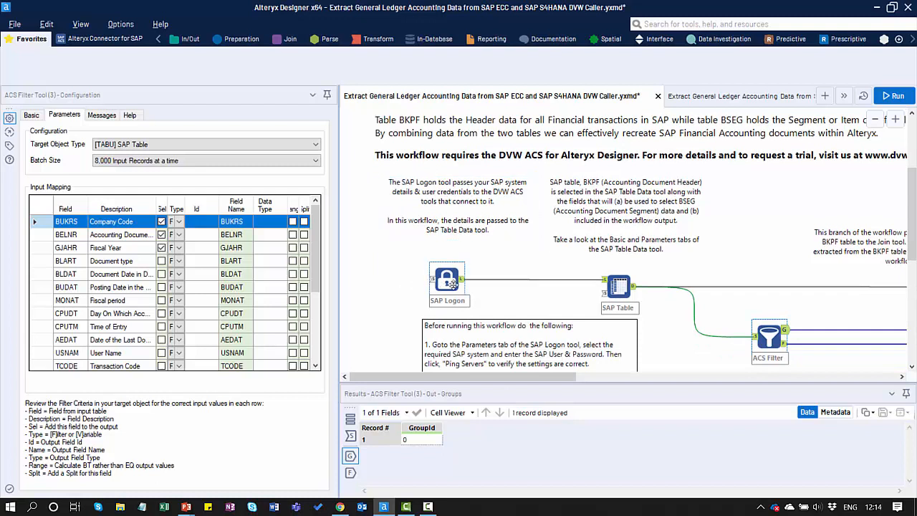
click(447, 281)
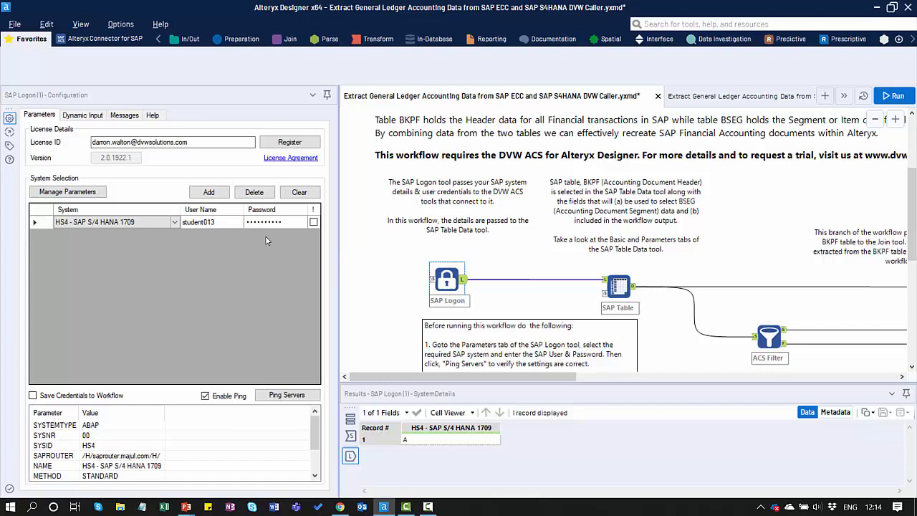
click(172, 142)
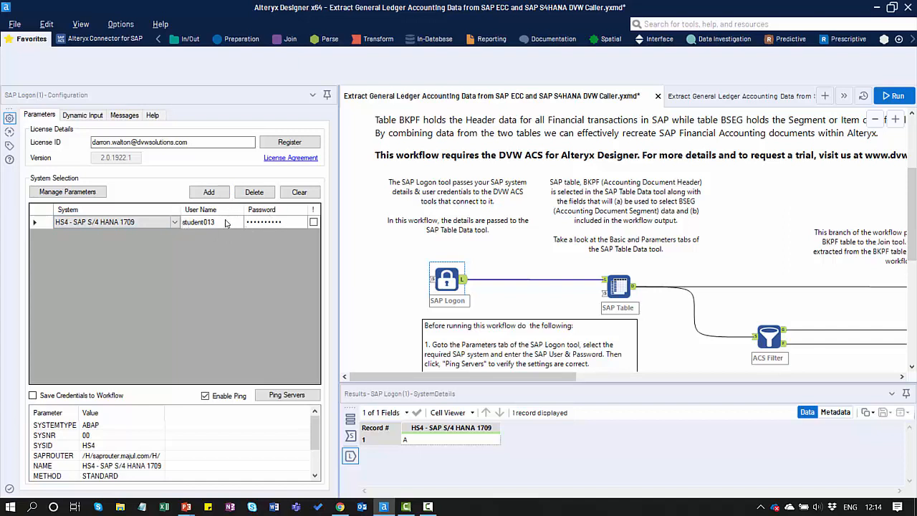
mouse_move(195, 230)
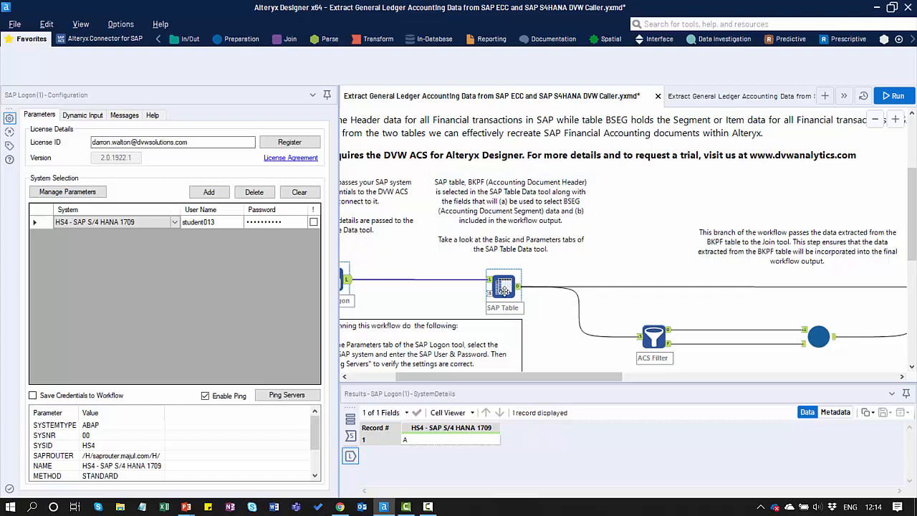
Step: Review the SAP Table Data tool's Parameters showing table BKPF with its key and data fields
click(504, 287)
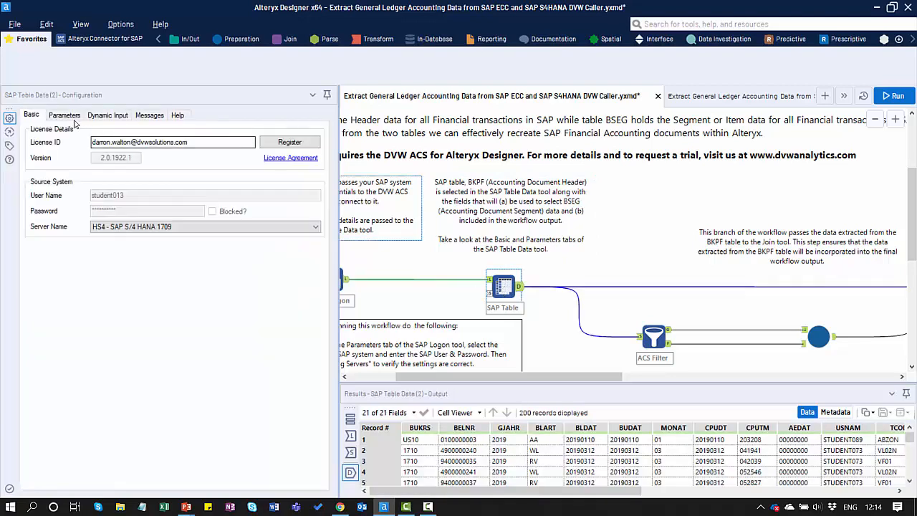
click(65, 115)
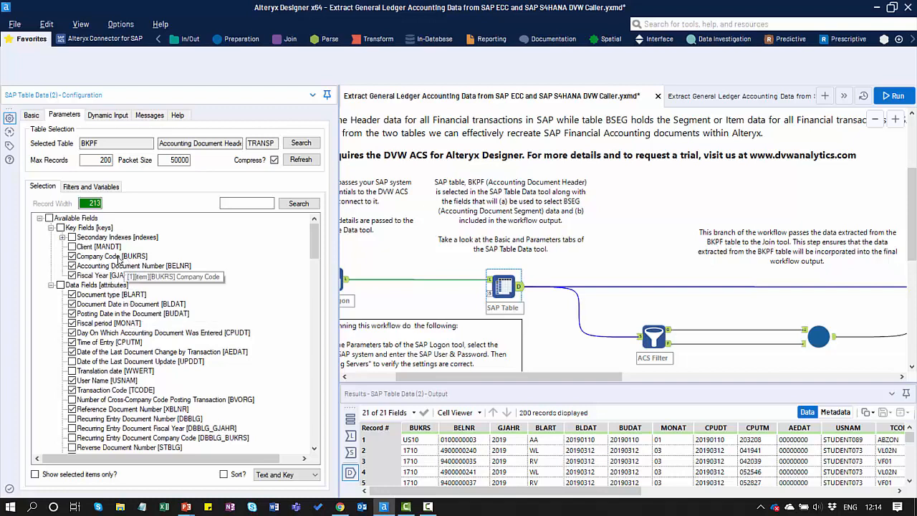
mouse_move(106, 275)
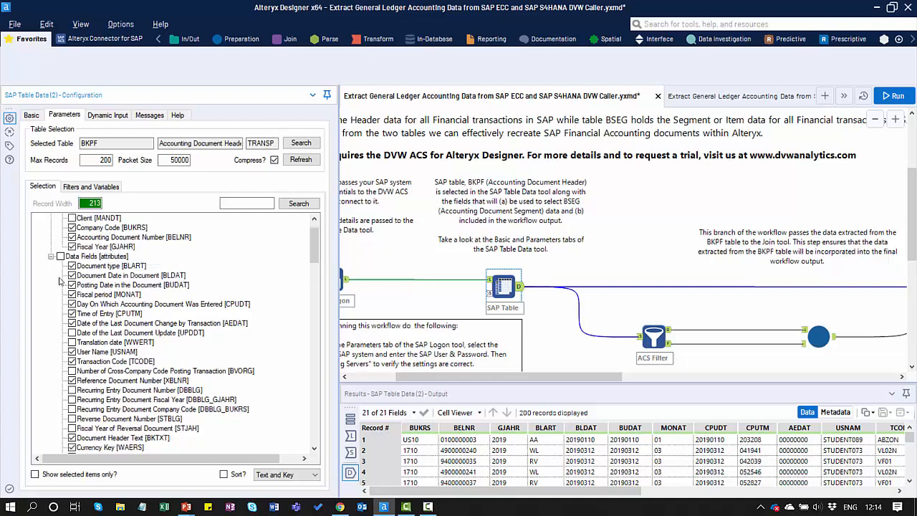
mouse_move(45, 418)
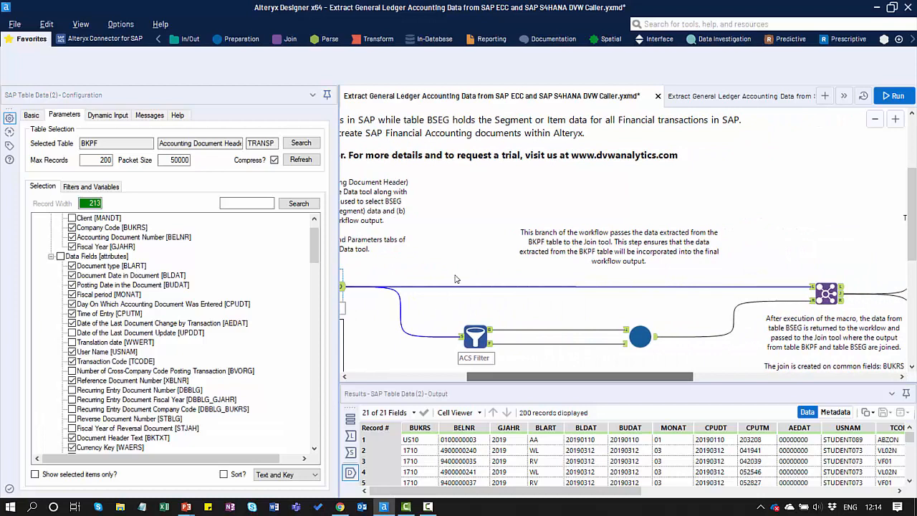
Step: Review the ACS Filter tool's Input Mapping of BKPF fields BUKRS, BELNR and GJAHR
click(475, 337)
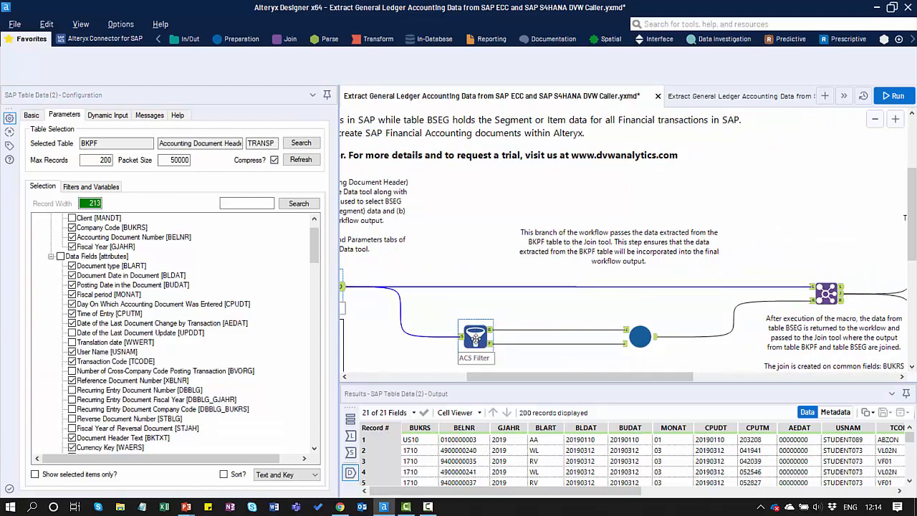
click(476, 337)
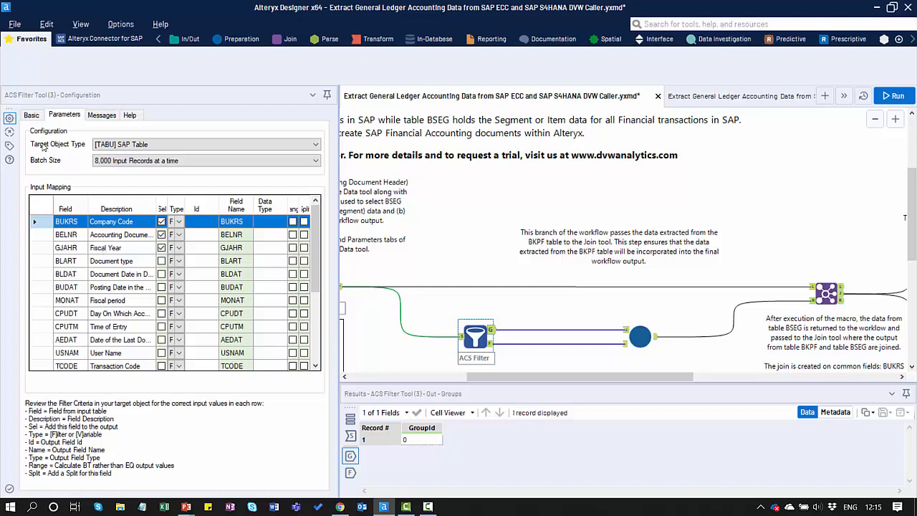
mouse_move(92, 171)
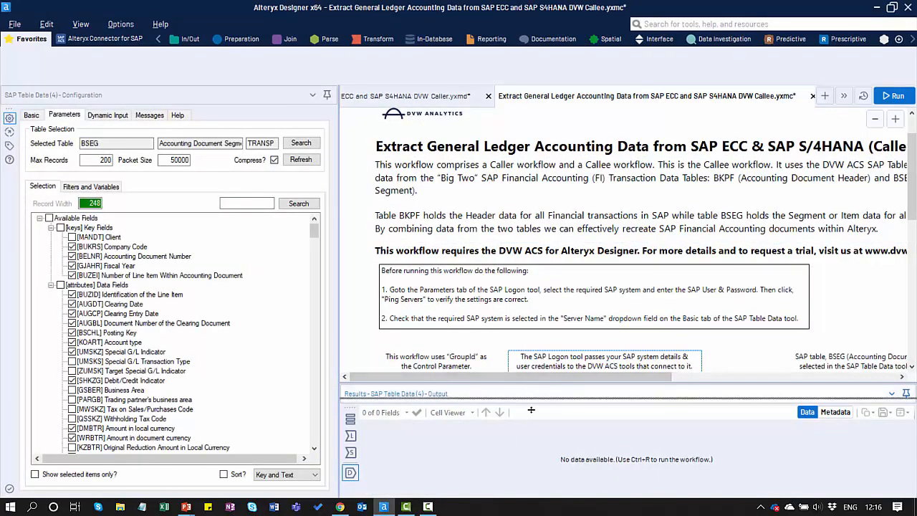
Step: Review the callee's SAP Table Data tool reading BSEG and check its Filters and Variables, none defined
scroll(down, 3)
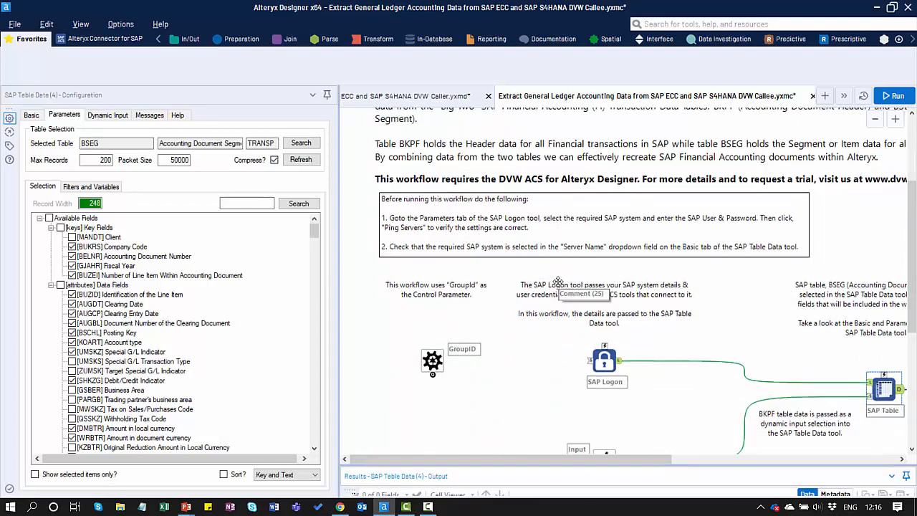
scroll(down, 3)
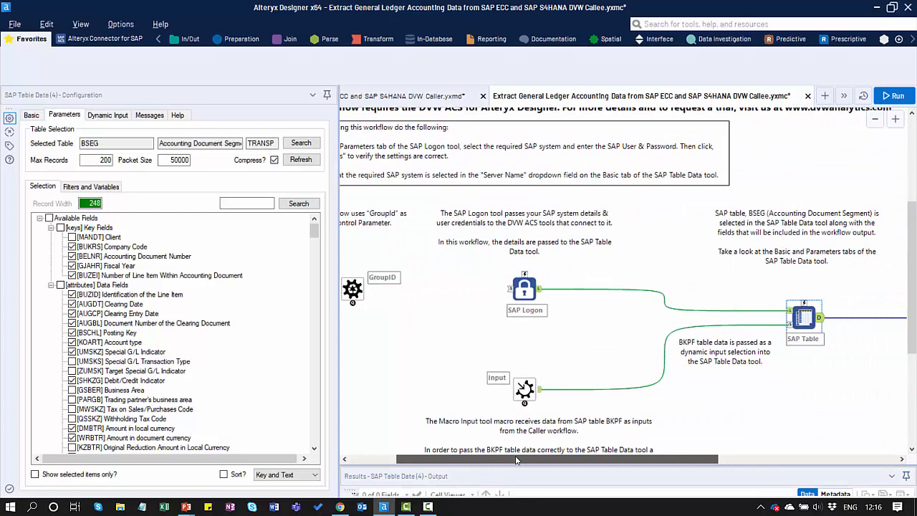
scroll(down, 3)
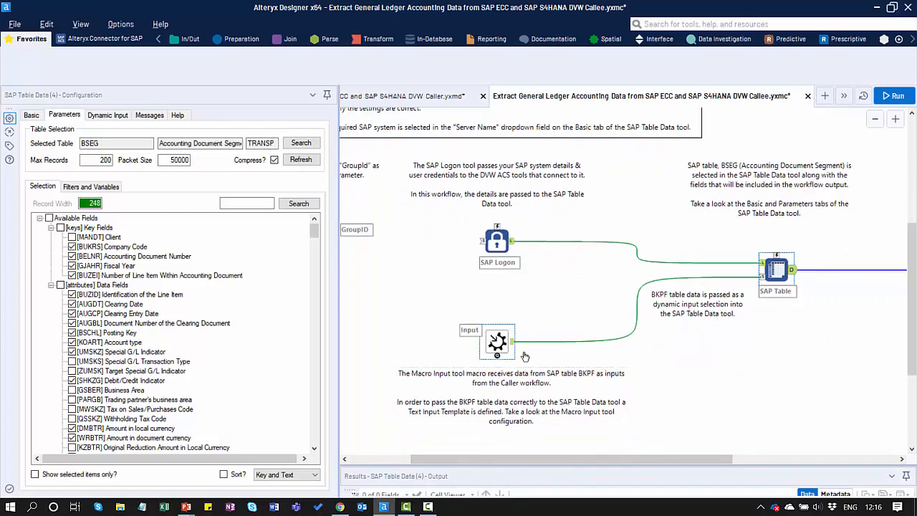
mouse_move(497, 342)
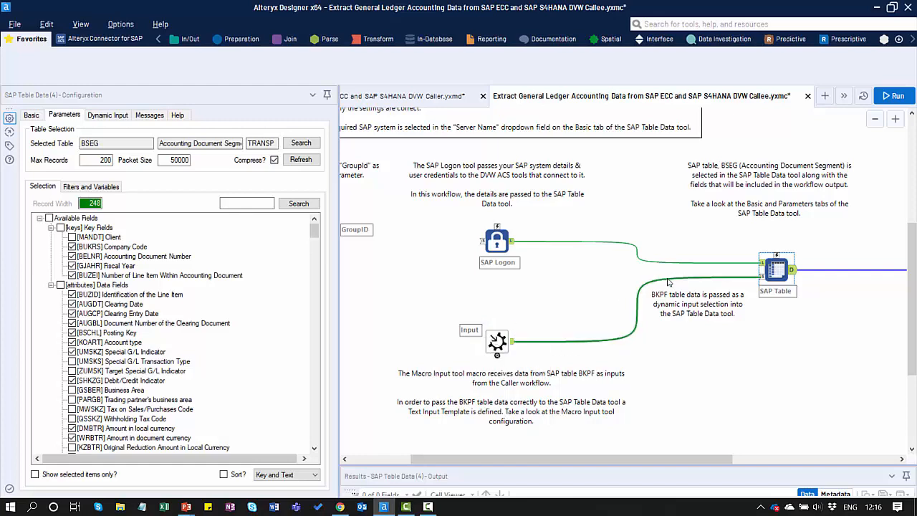
scroll(right, 3)
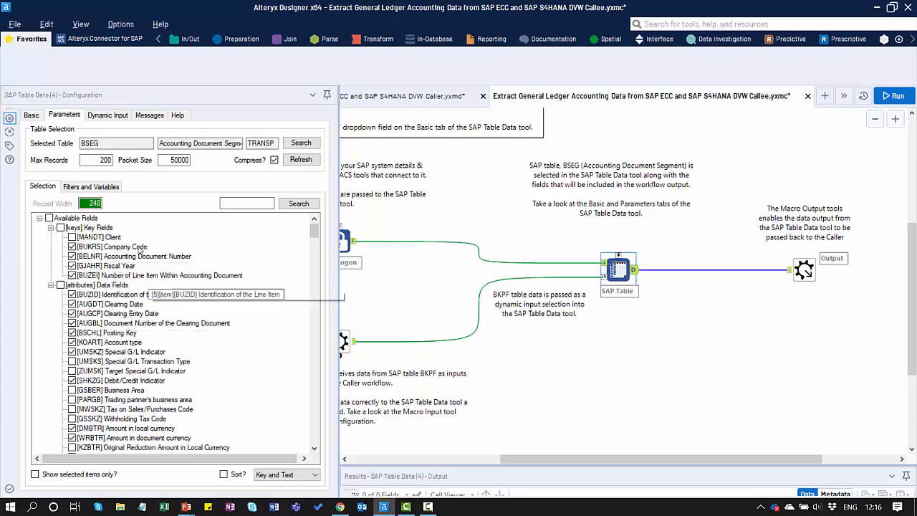
click(92, 186)
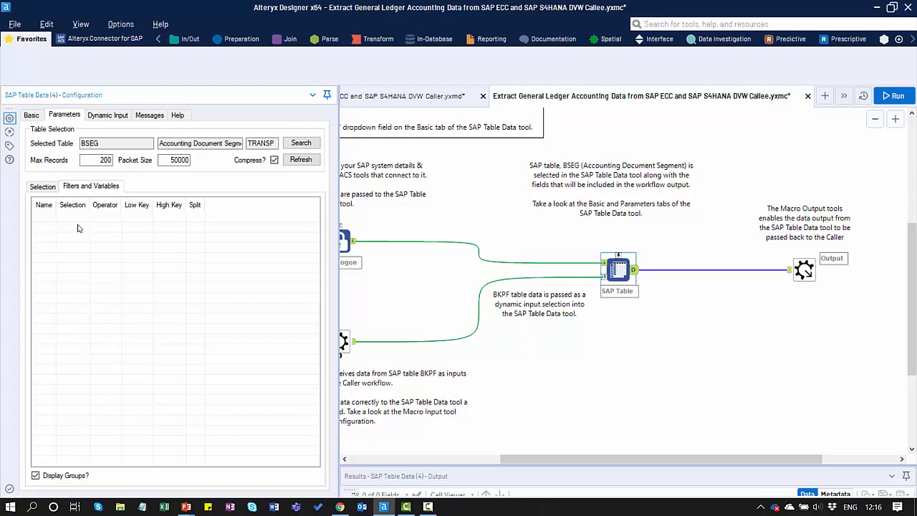
mouse_move(126, 241)
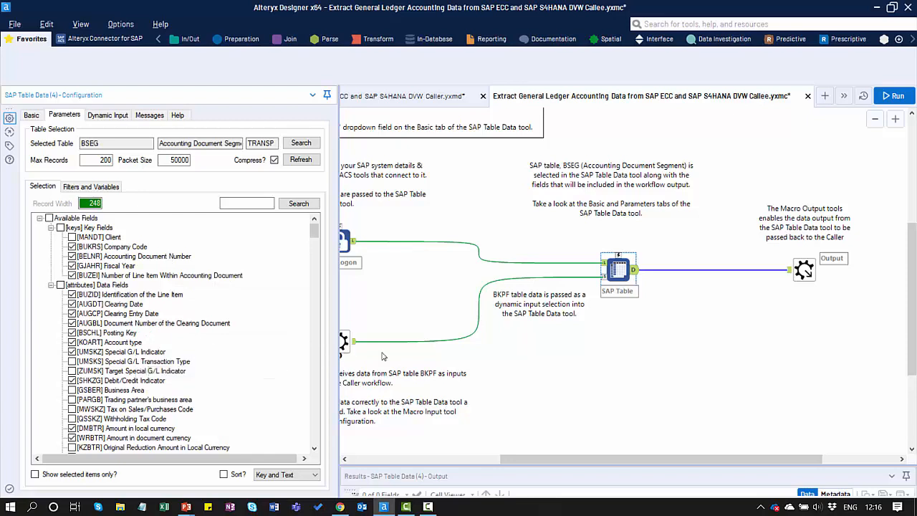
mouse_move(639, 267)
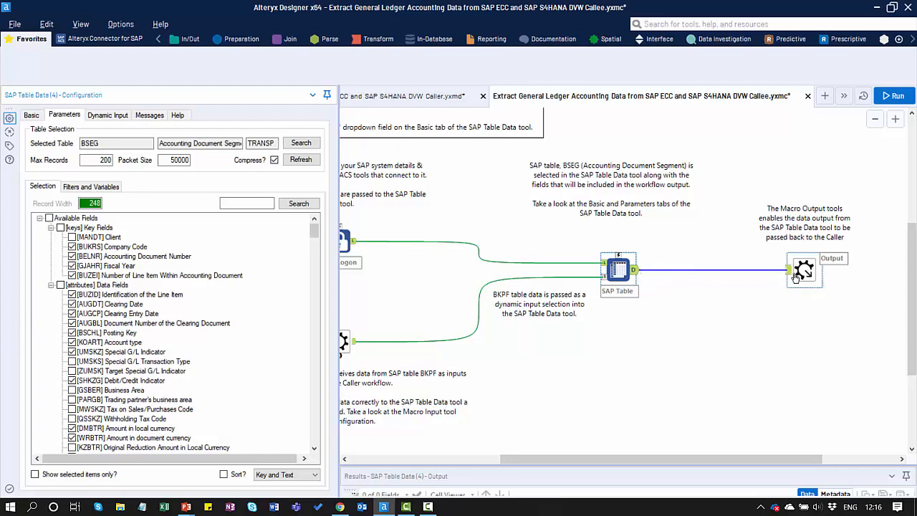
mouse_move(804, 269)
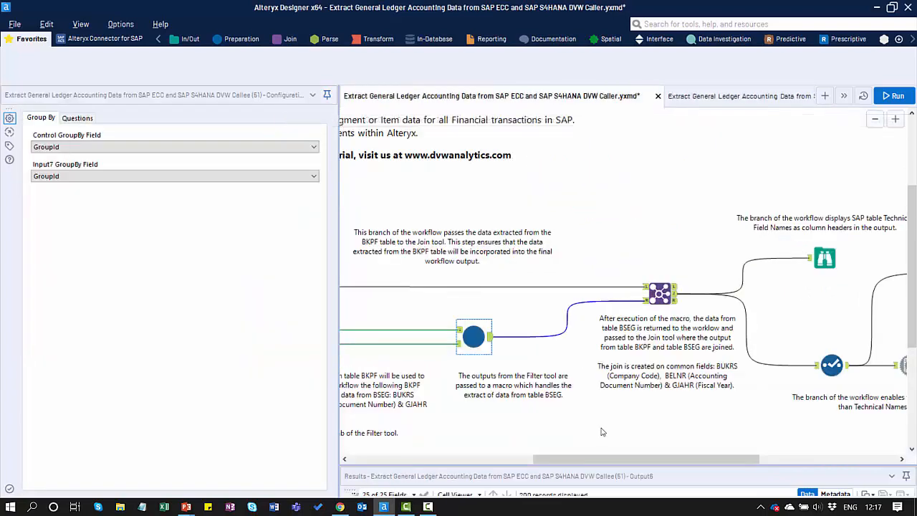
Step: Scroll the caller canvas to the Join tool matching BKPF and BSEG on BUKRS, BELNR and GJAHR
scroll(right, 3)
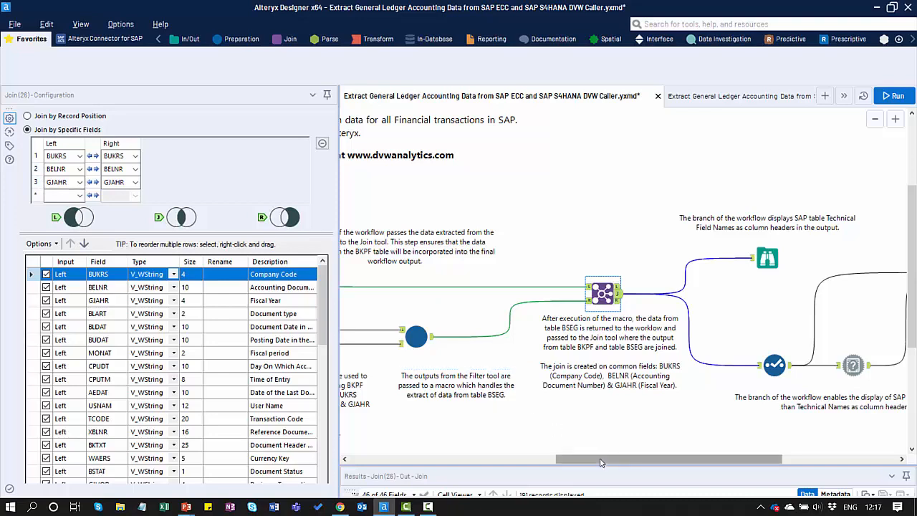
Step: Browse the joined output of 191 records and review the Select tool's field list with Right_ counterparts
scroll(right, 3)
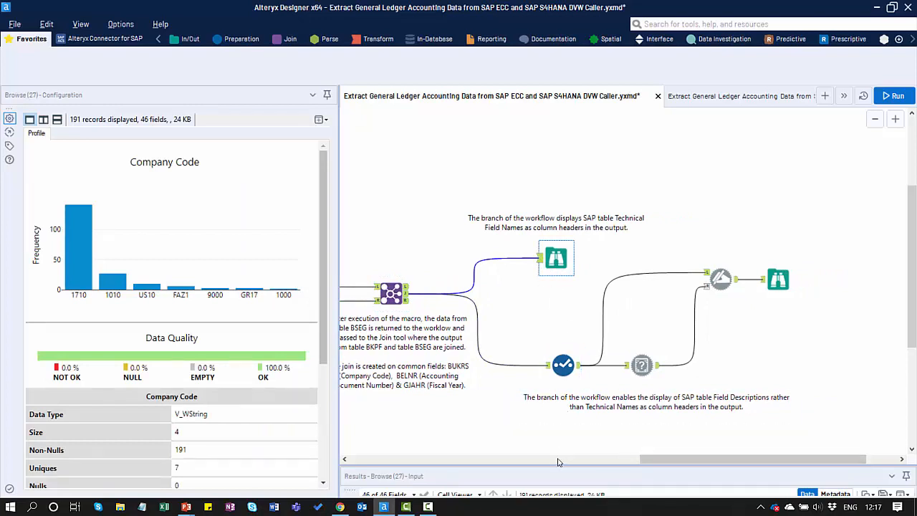
mouse_move(553, 437)
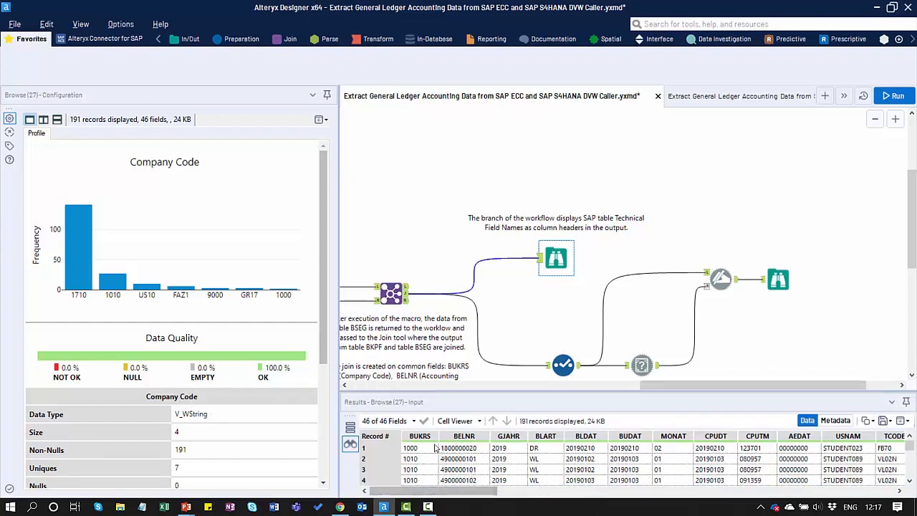
mouse_move(431, 467)
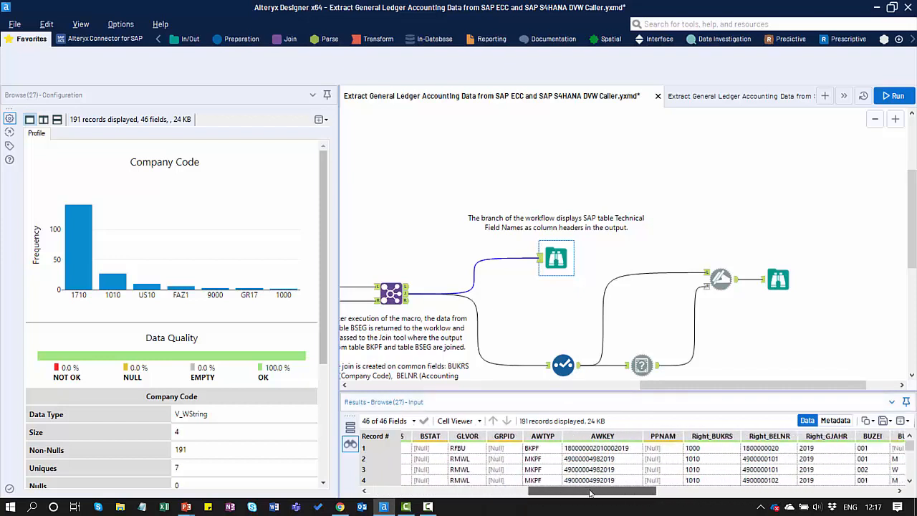
scroll(right, 3)
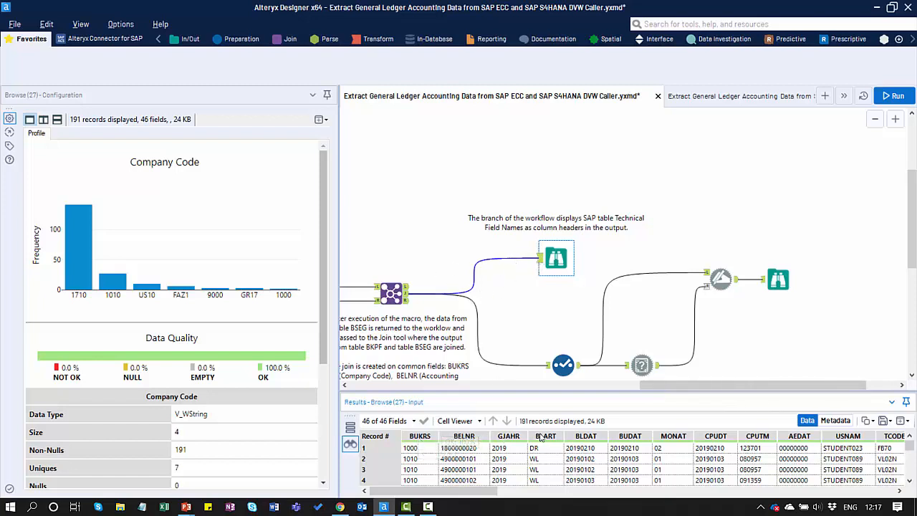
scroll(right, 3)
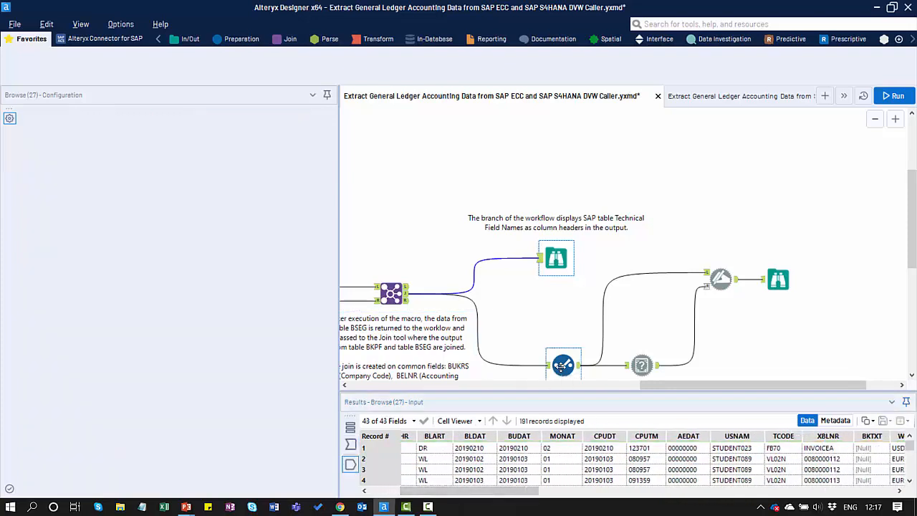
click(562, 366)
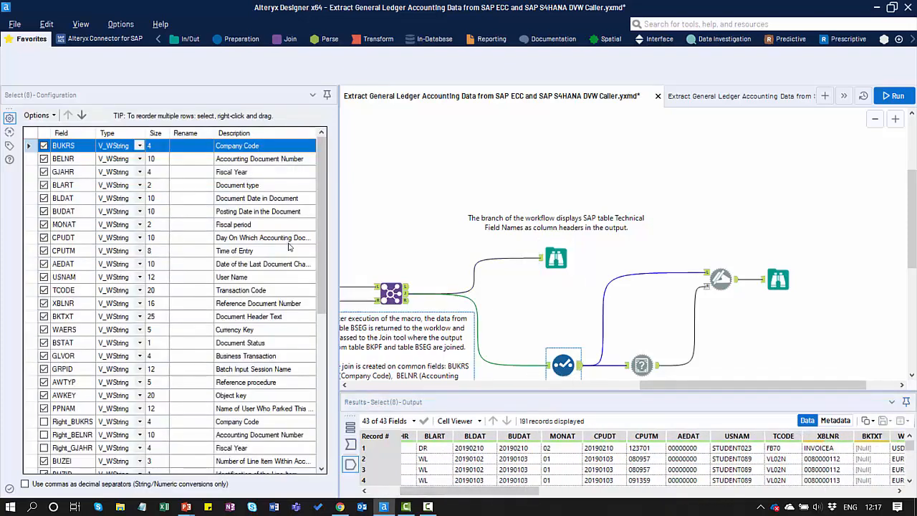